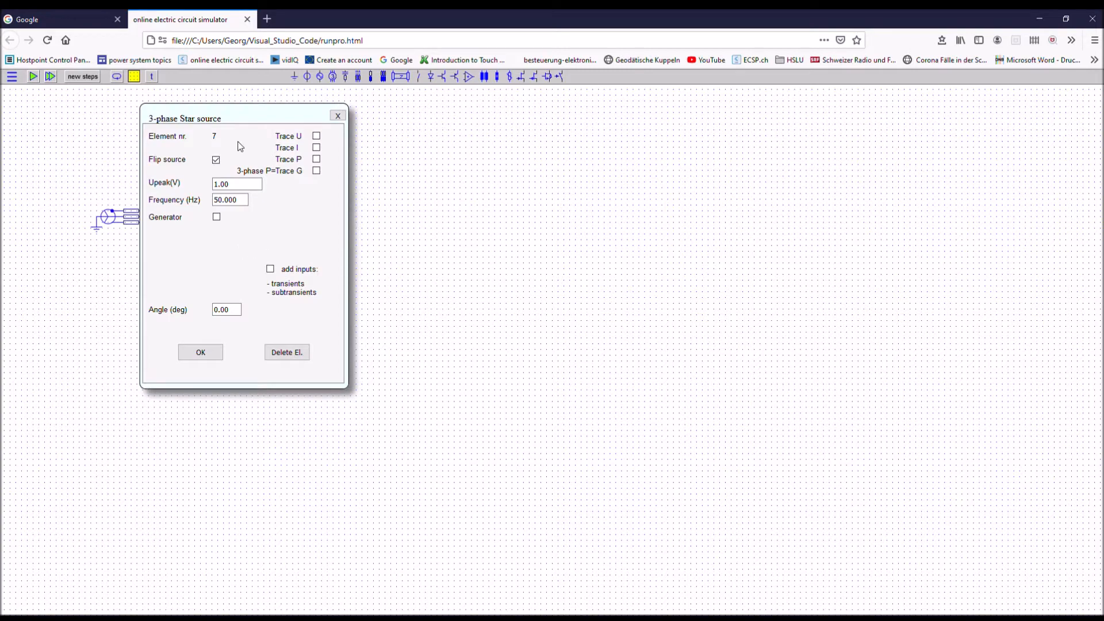
mouse_move(227, 149)
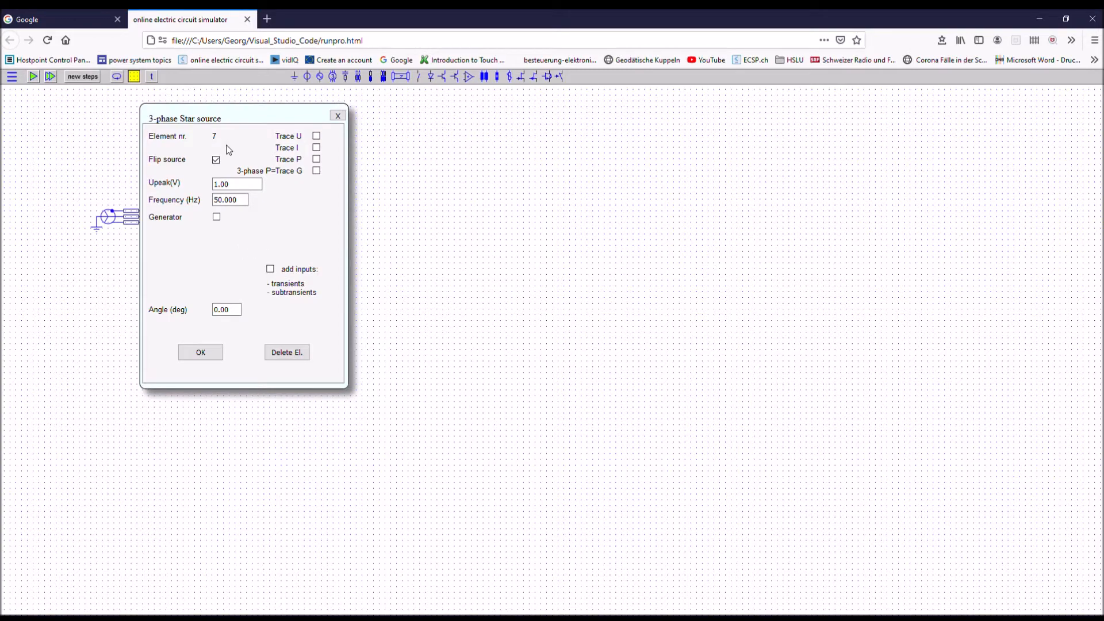
- Untick Flip source so the 20 kV star source is no longer flipped
left_click(216, 158)
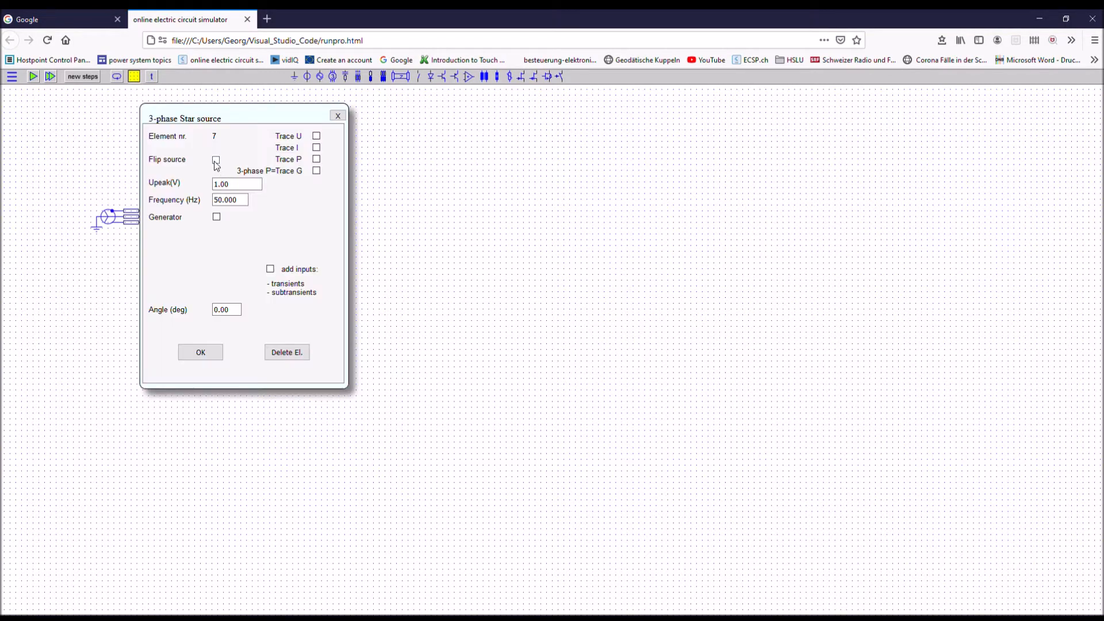
left_click(216, 159)
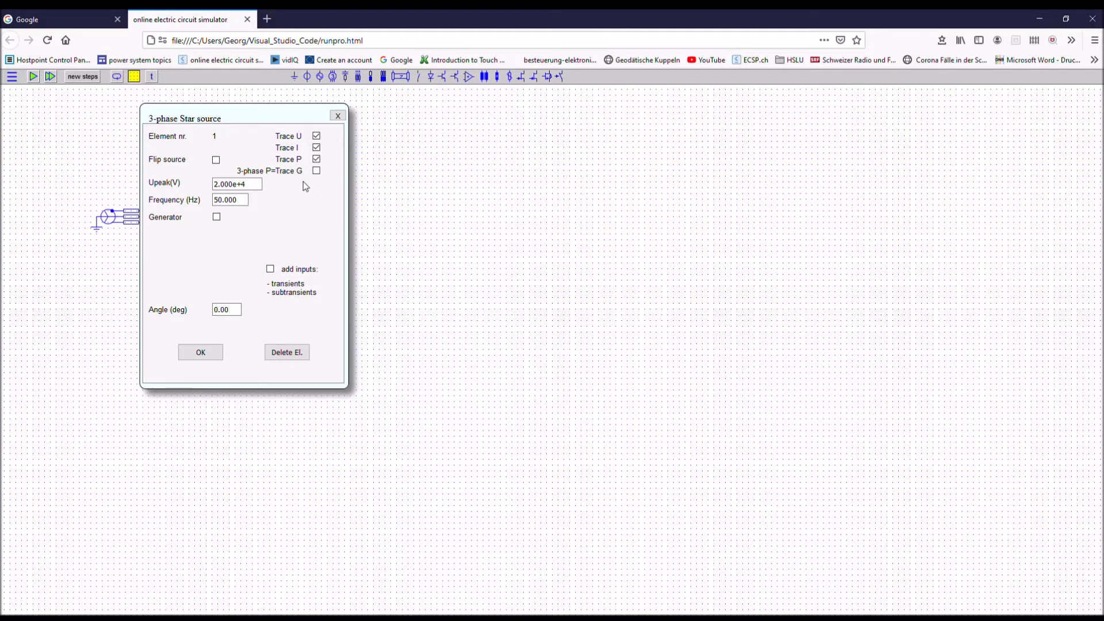
mouse_move(282, 170)
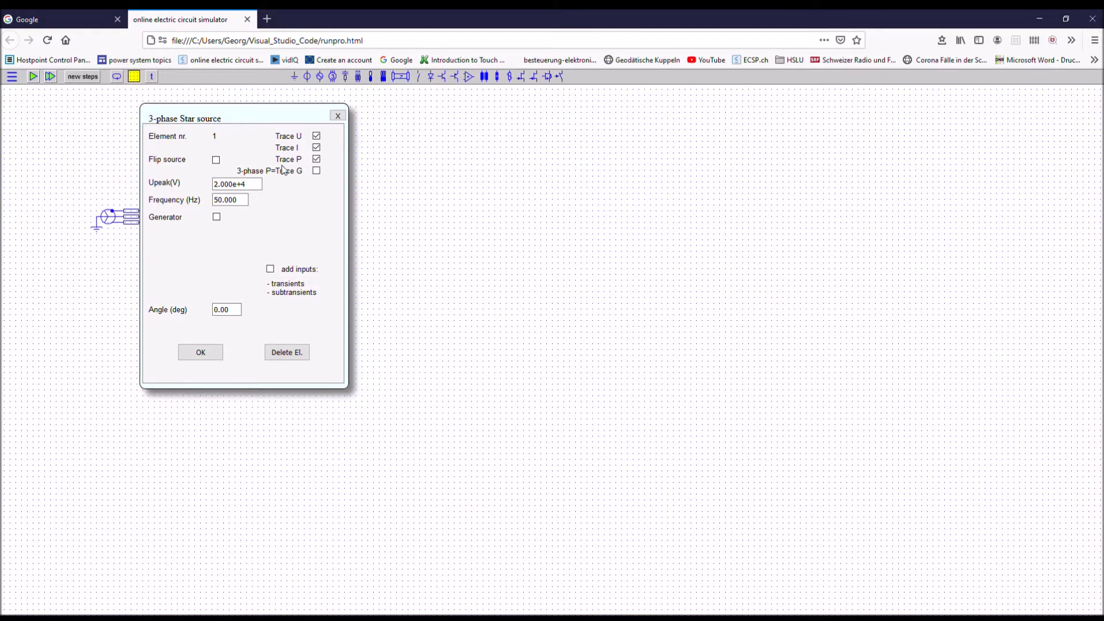
- Confirm the source settings and run, plotting voltage, current and flat power traces
left_click(200, 352)
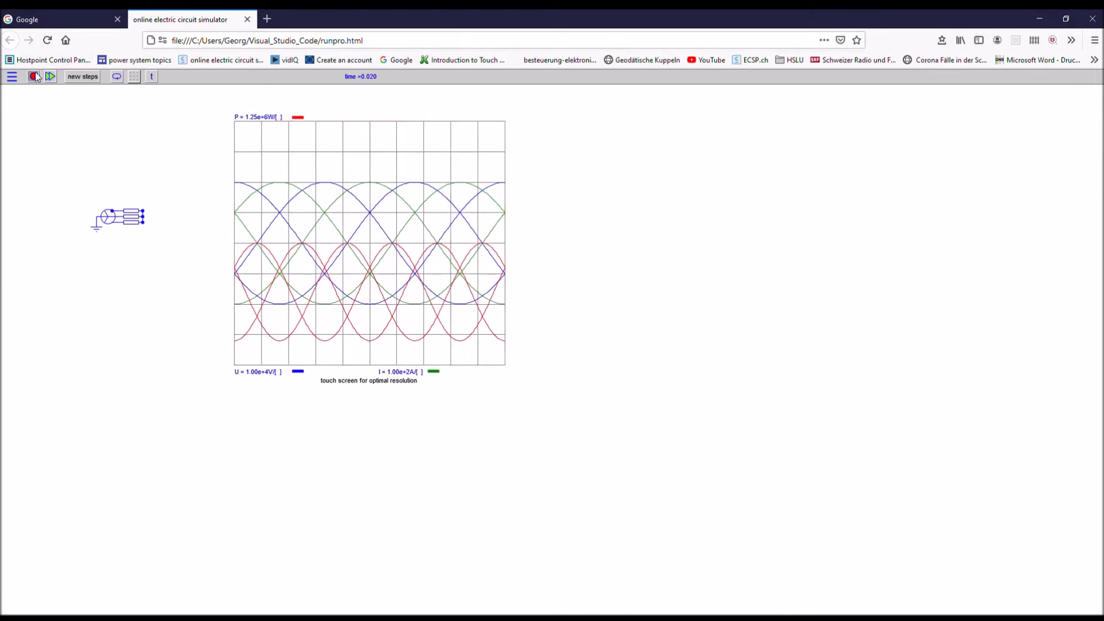
double_click(118, 219)
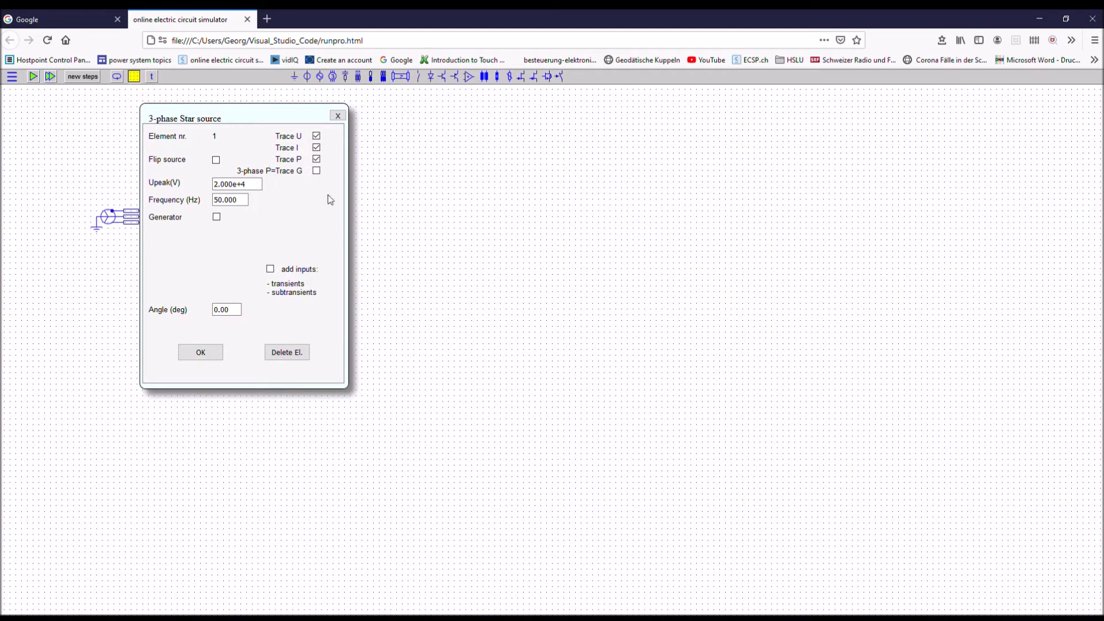
left_click(200, 352)
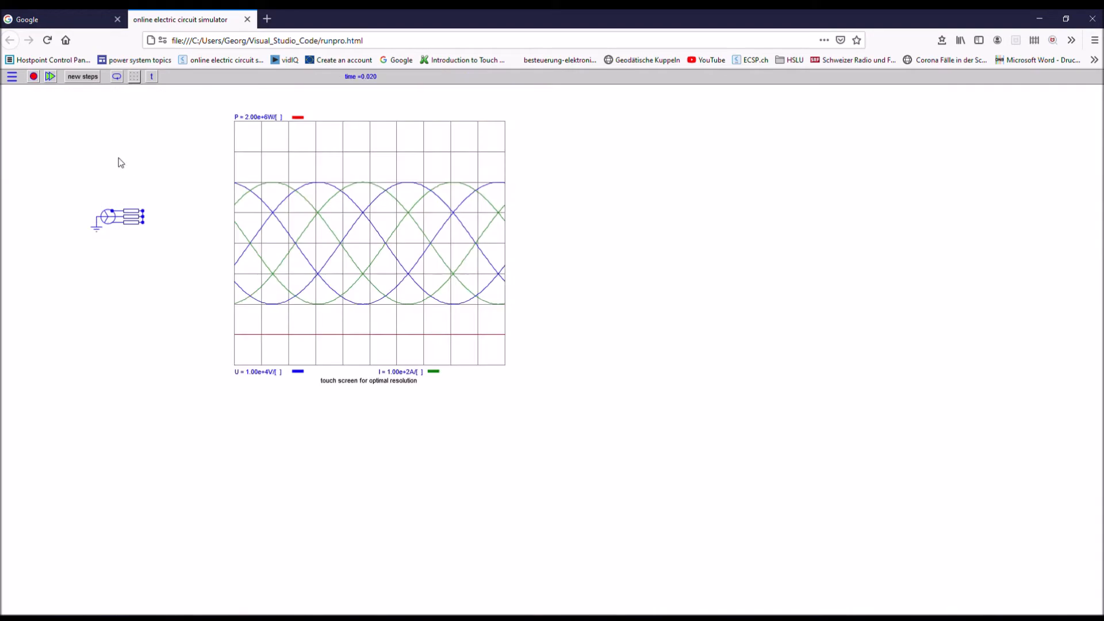
mouse_move(109, 202)
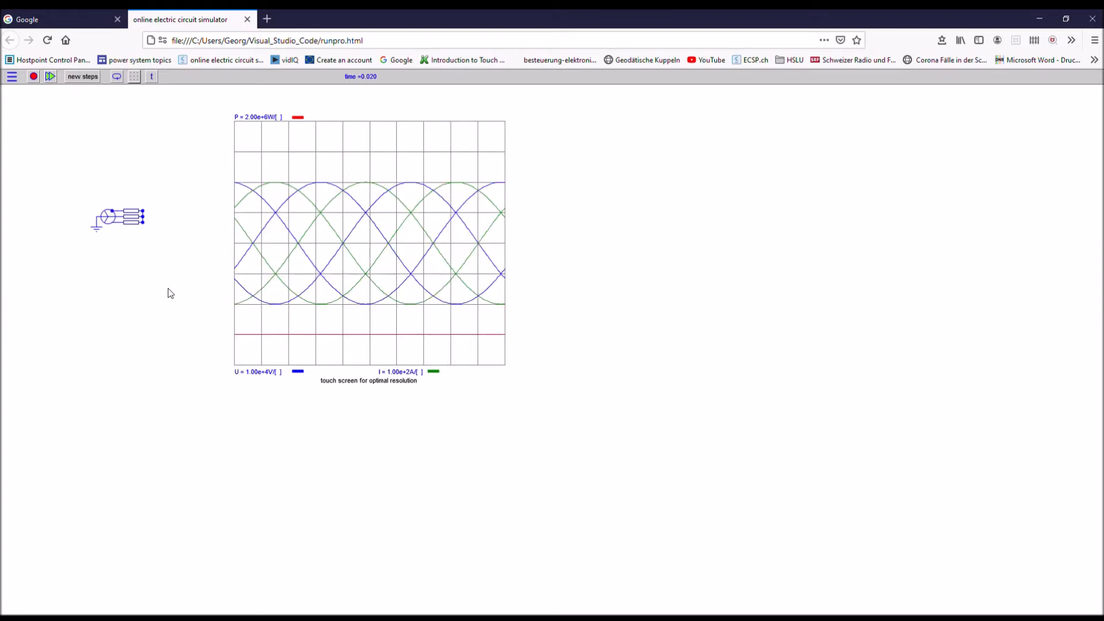
mouse_move(168, 171)
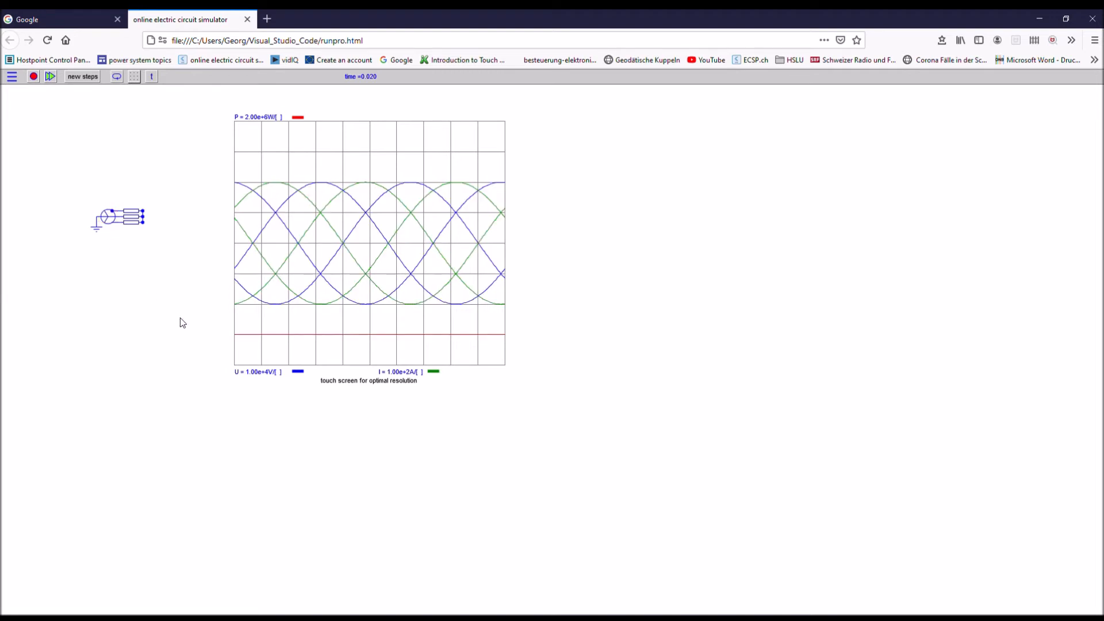
- Trace current only at 5.40° angle with added inputs, and bring up the transient parameters
double_click(117, 218)
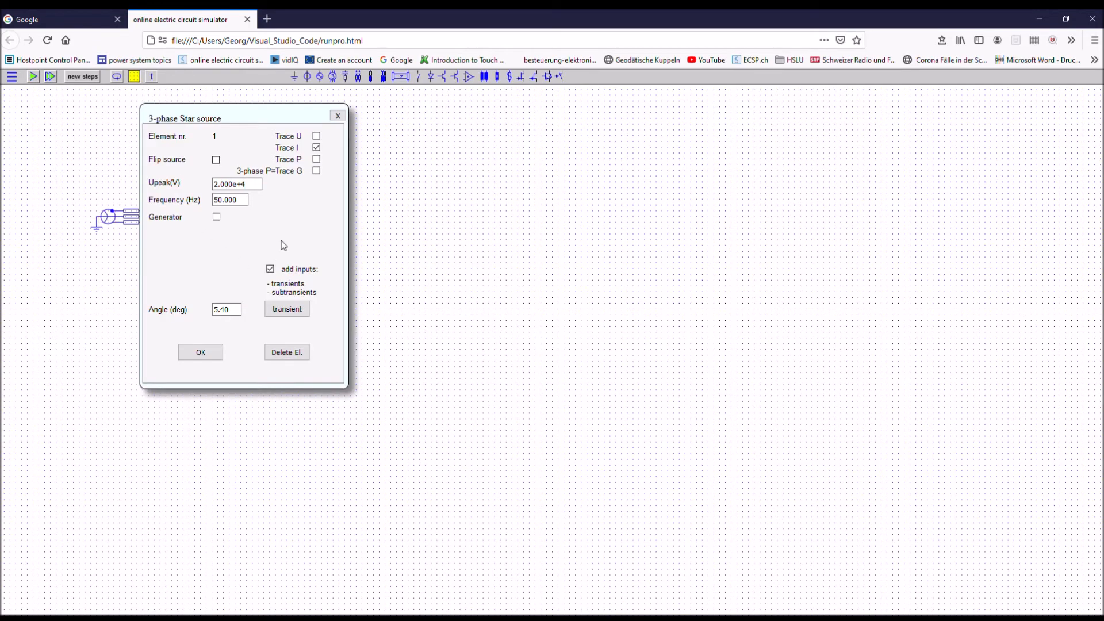
left_click(269, 269)
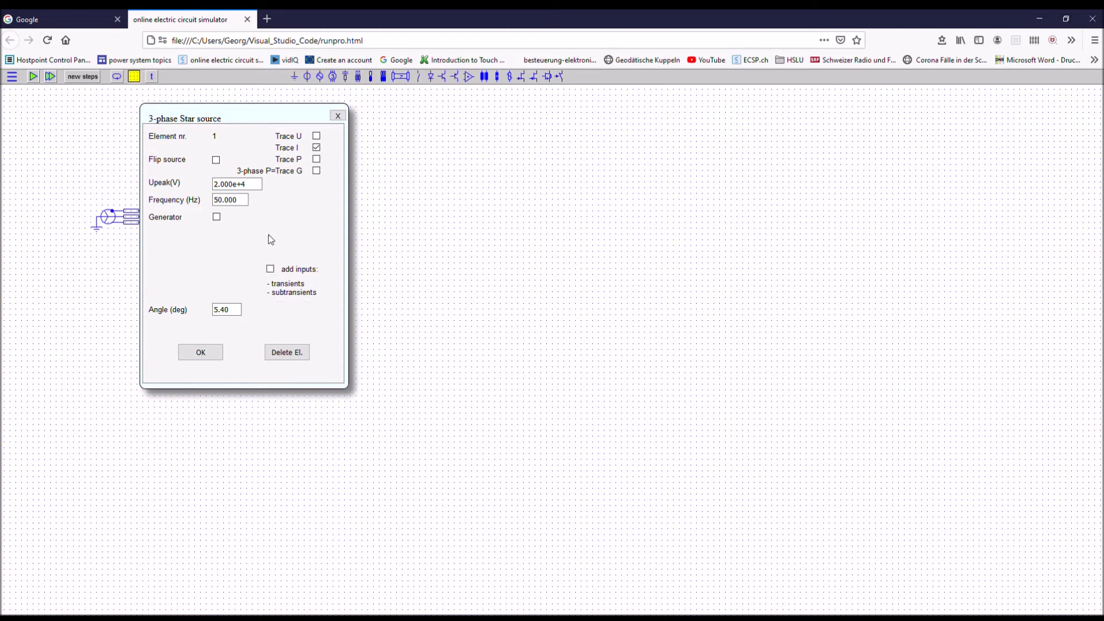
mouse_move(275, 260)
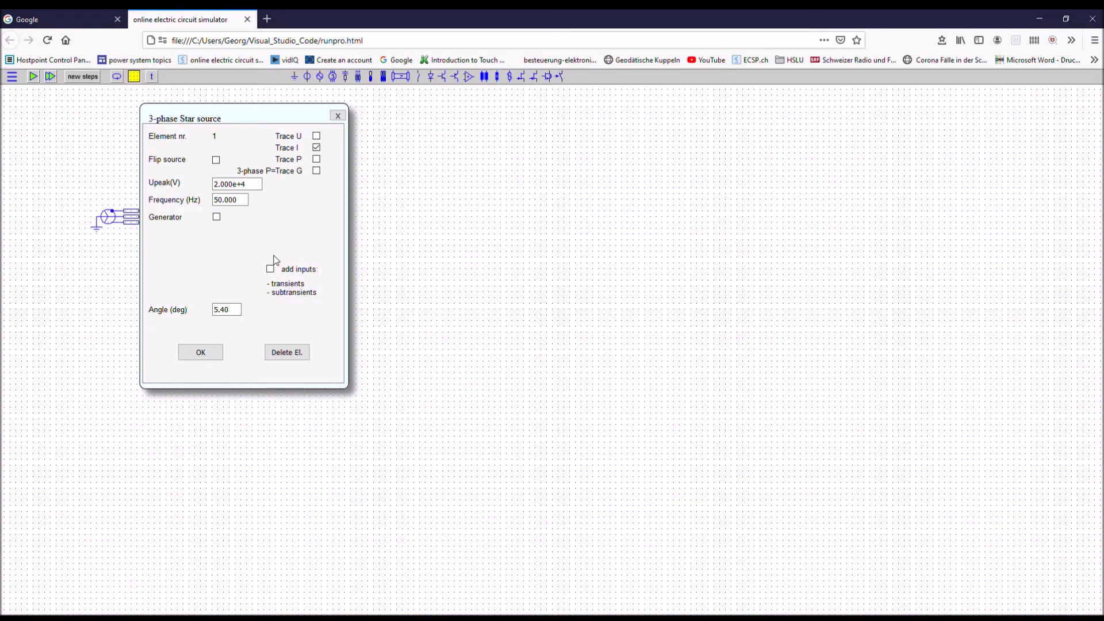
left_click(269, 269)
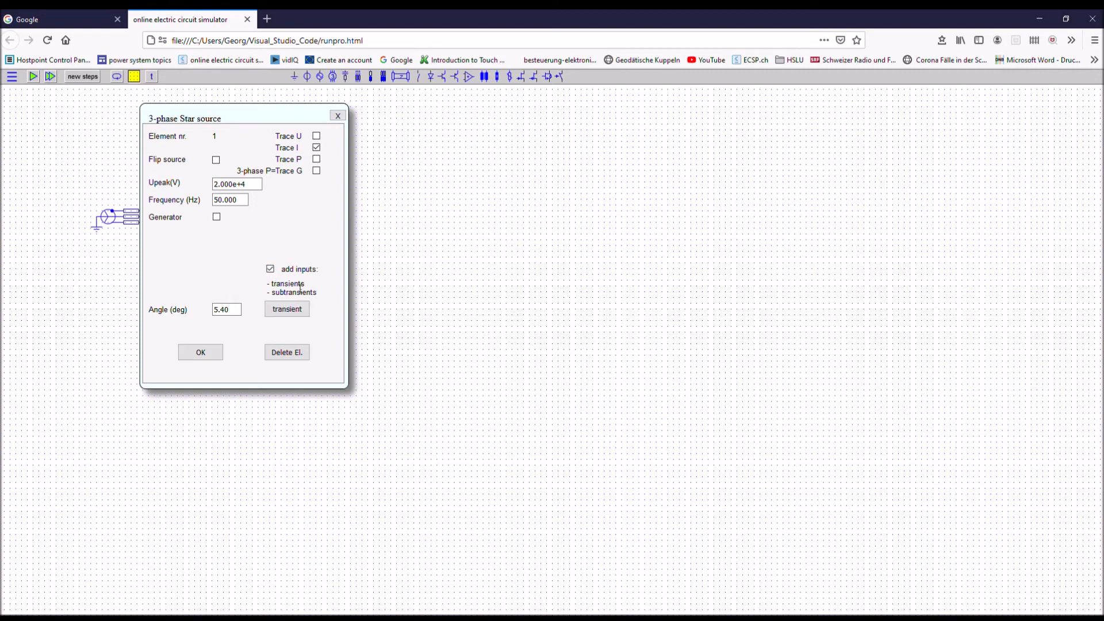
left_click(286, 309)
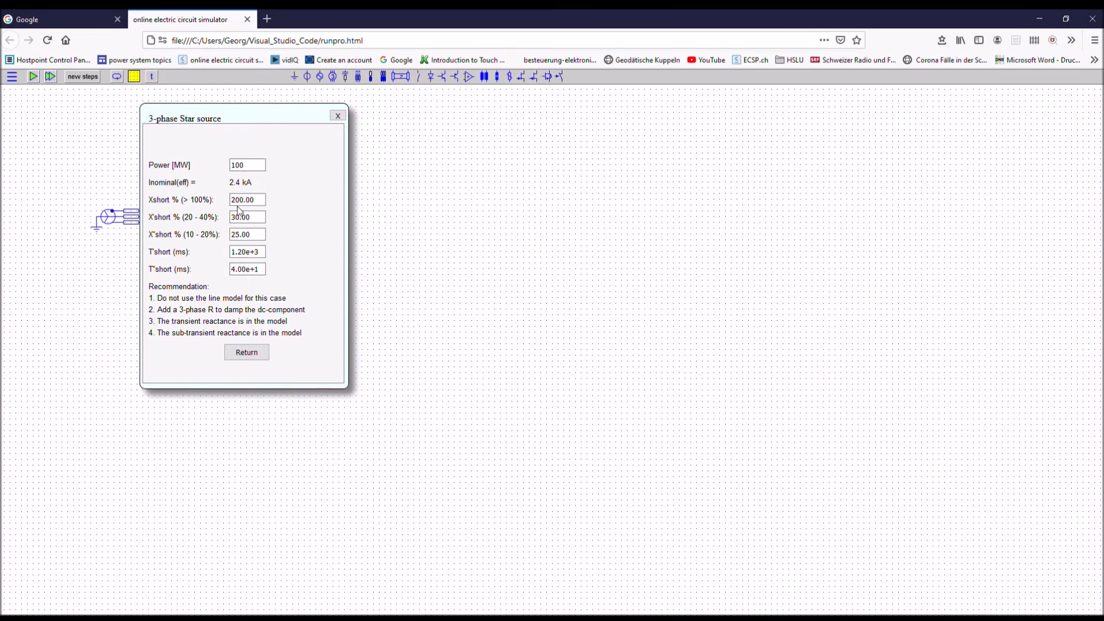
- Run a 0.2 s, 2000-step simulation showing the decaying short-circuit current
left_click(246, 352)
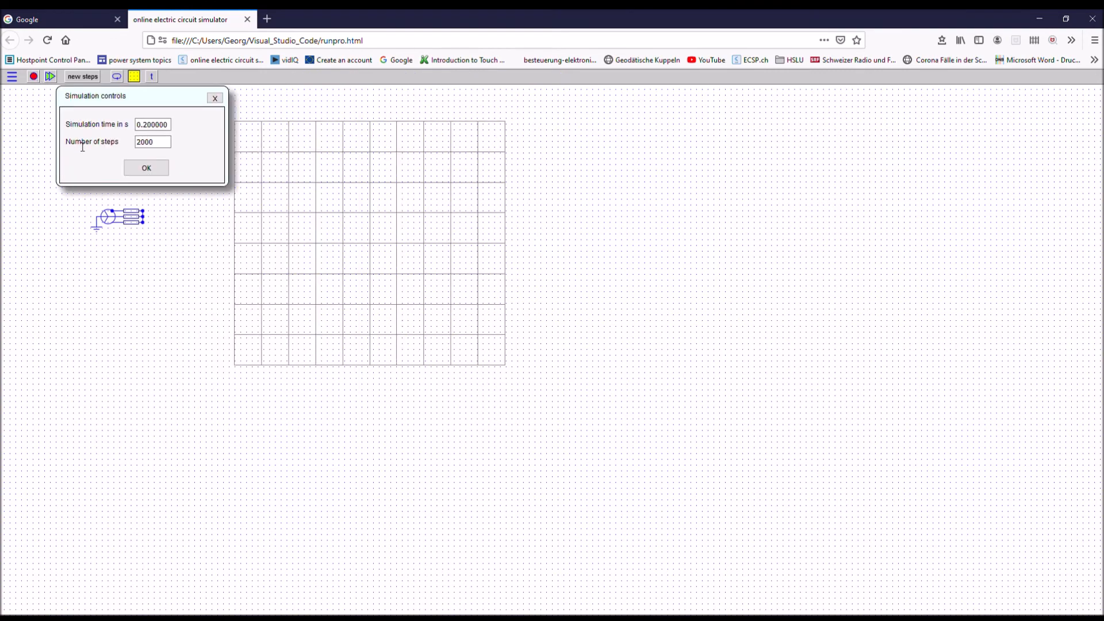
left_click(146, 168)
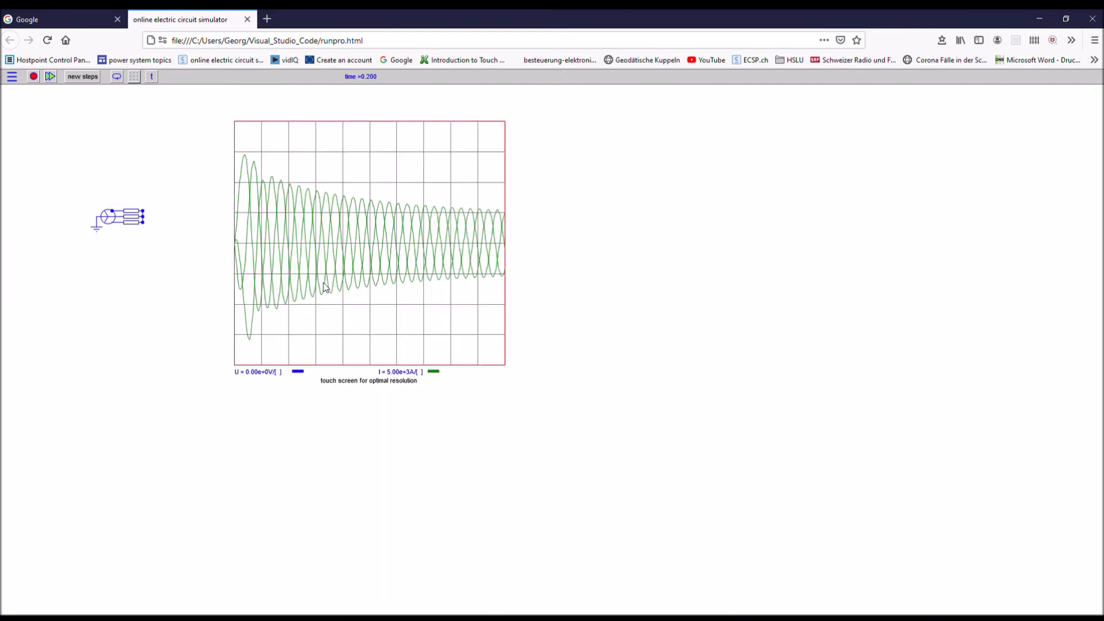